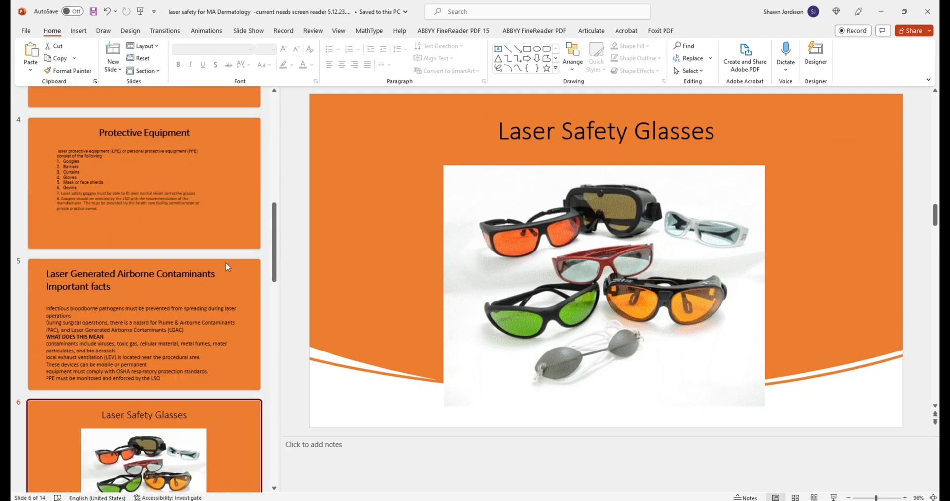
# Create a new blank presentation beside the original deck and show its Laser Room slide.
pyautogui.scroll(3)
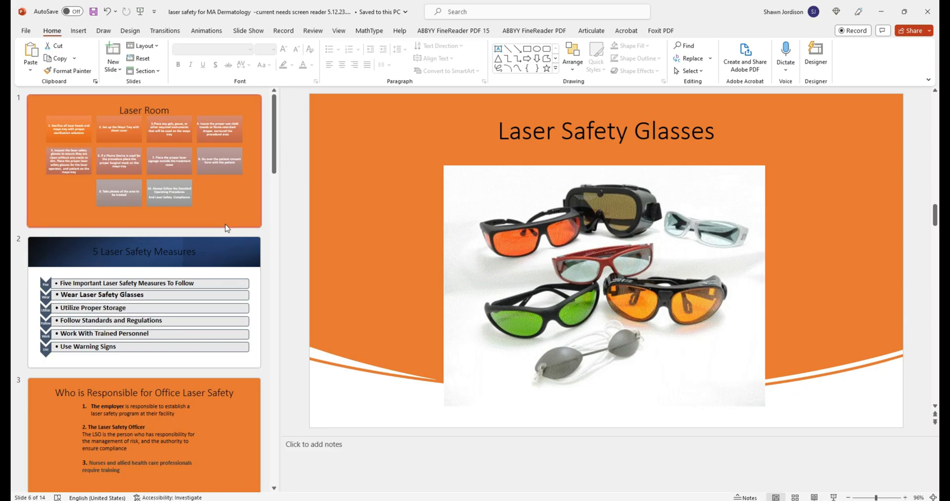
pyautogui.click(26, 31)
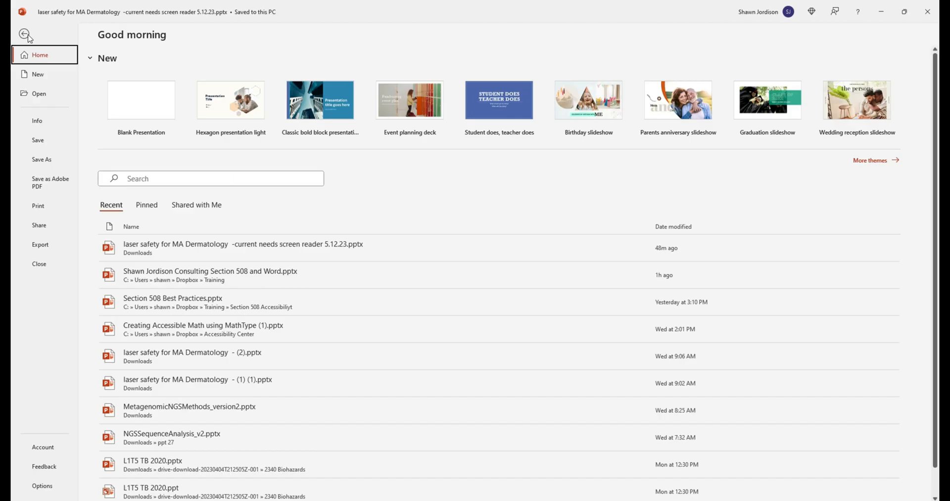
pyautogui.moveTo(140, 99)
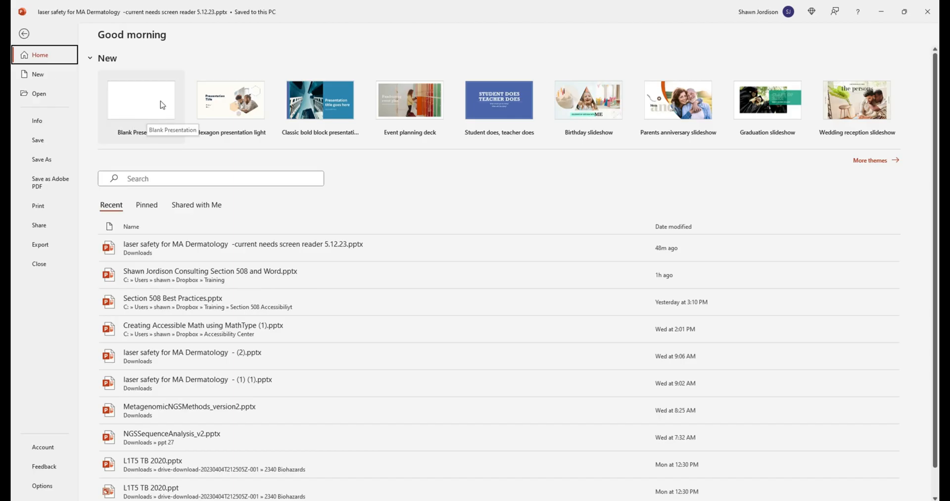
pyautogui.click(141, 100)
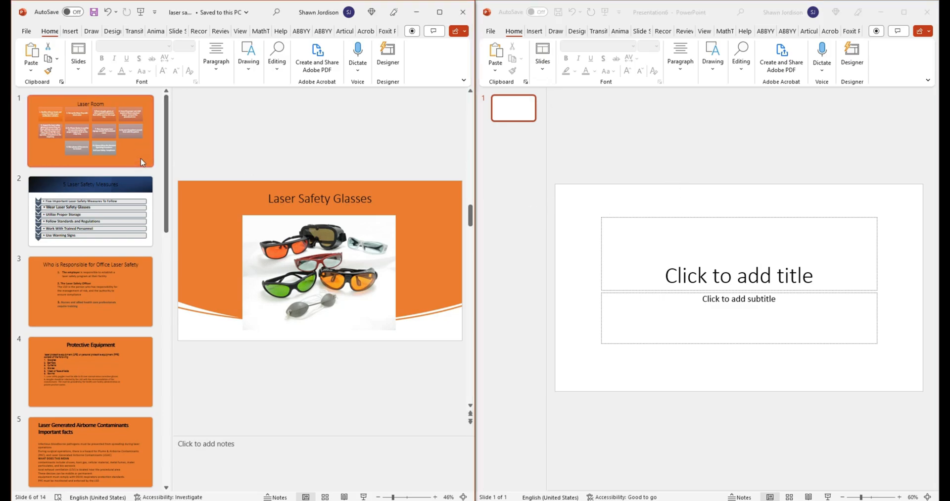
pyautogui.click(90, 131)
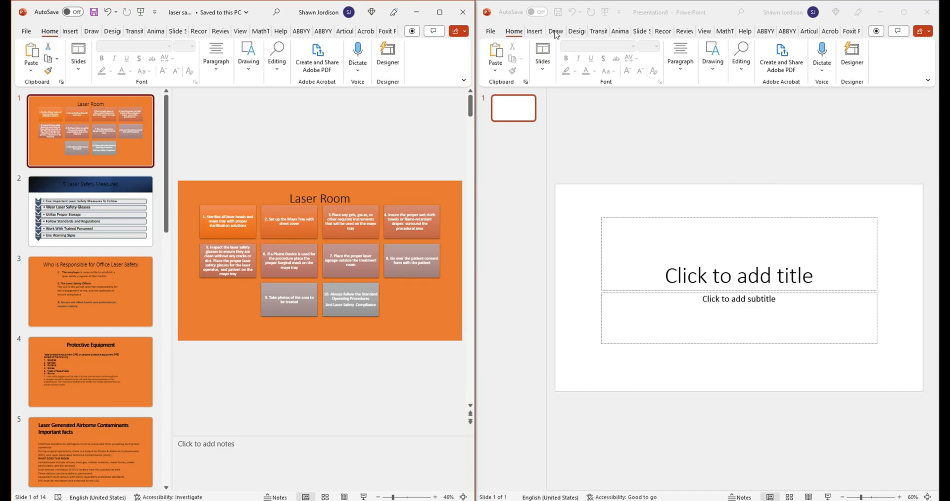
# Browse the Design themes gallery and apply a theme to the new presentation.
pyautogui.click(576, 30)
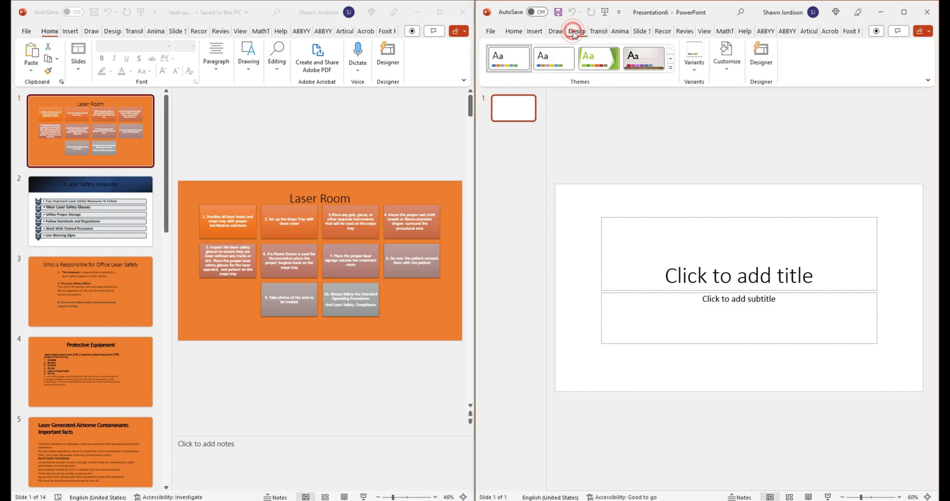
pyautogui.click(670, 65)
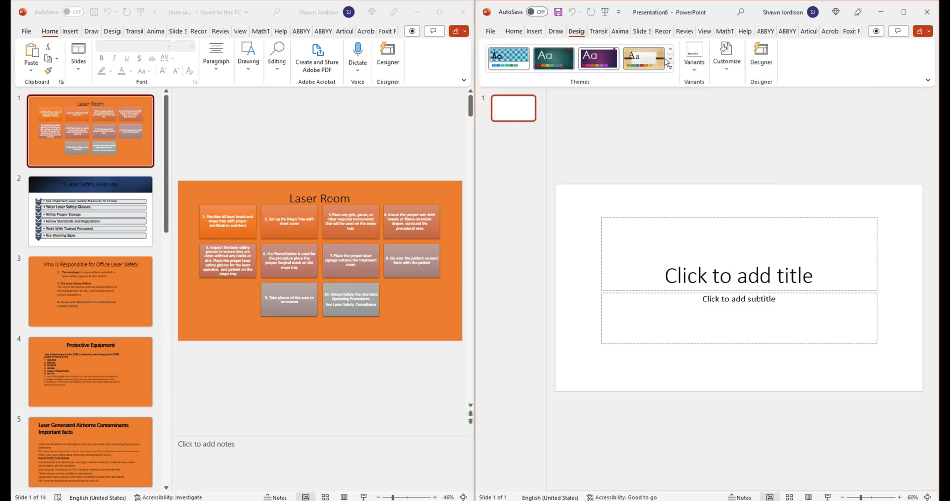
pyautogui.click(644, 57)
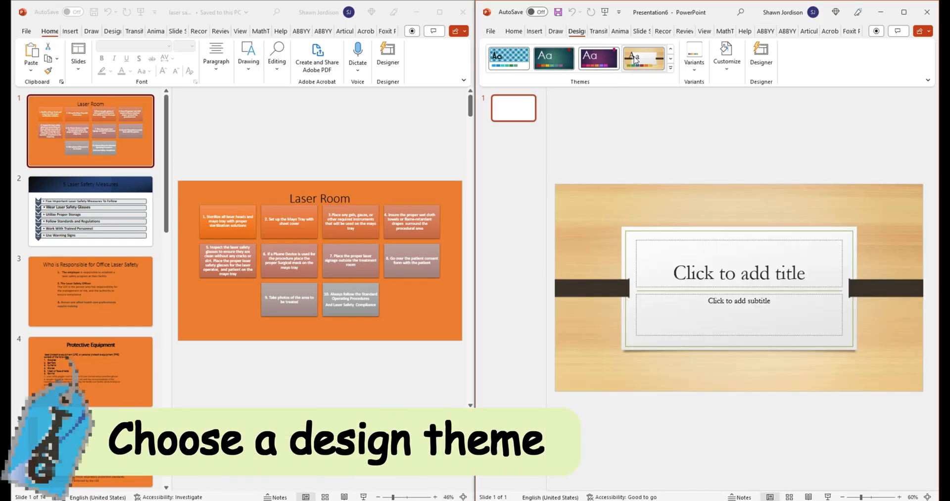
pyautogui.click(553, 58)
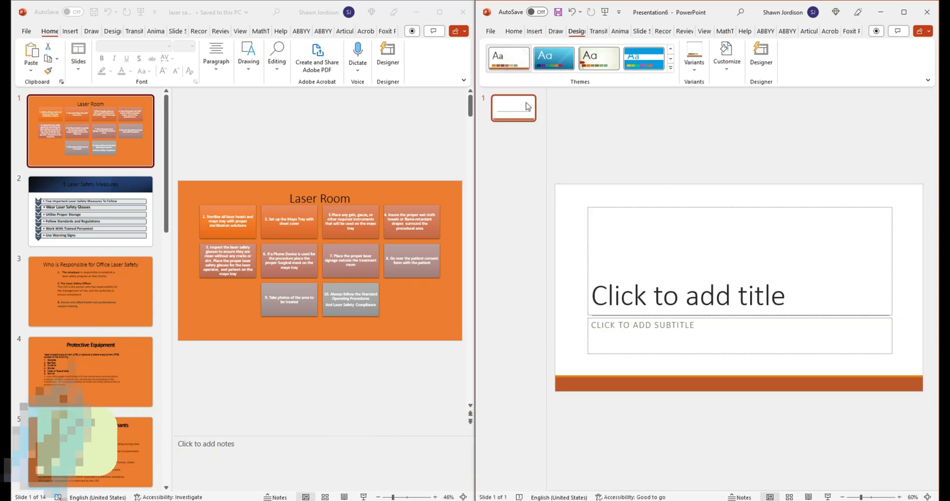
# Switch the theme to its dark grey variant and return to Home for editing.
pyautogui.click(692, 57)
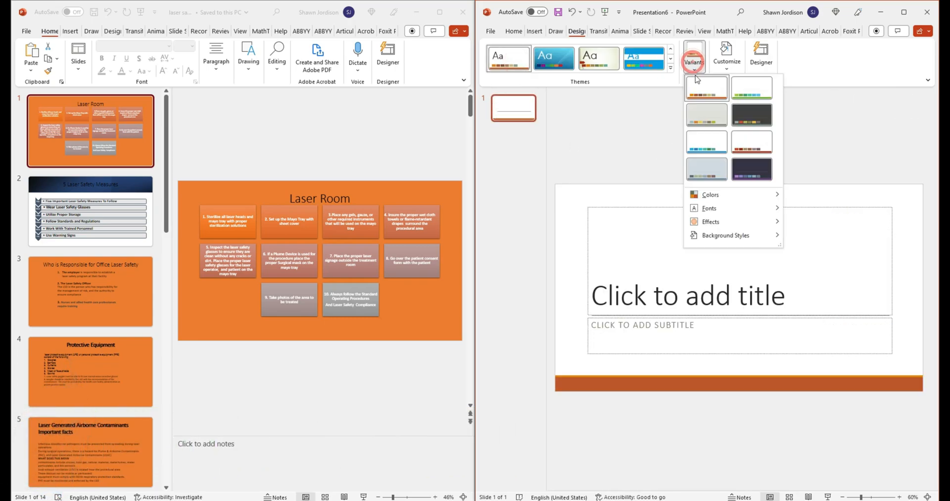
pyautogui.click(751, 143)
pyautogui.write('Laser Safety for MA Dermatology')
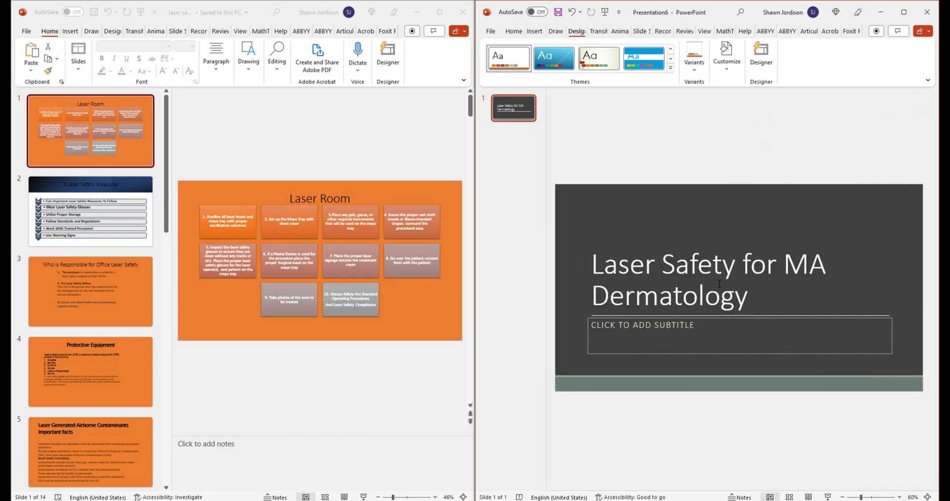
pyautogui.click(514, 31)
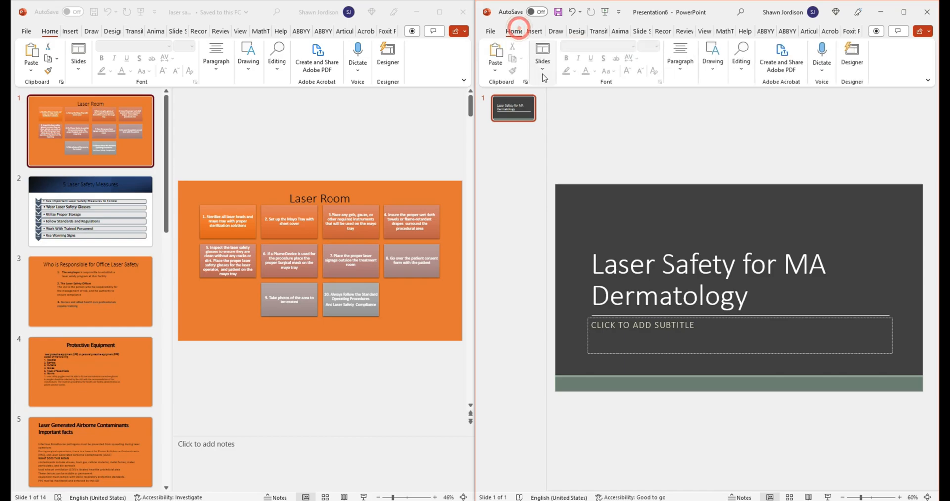
# Add a second title-and-content slide and title it 'Laser Room'.
pyautogui.click(541, 55)
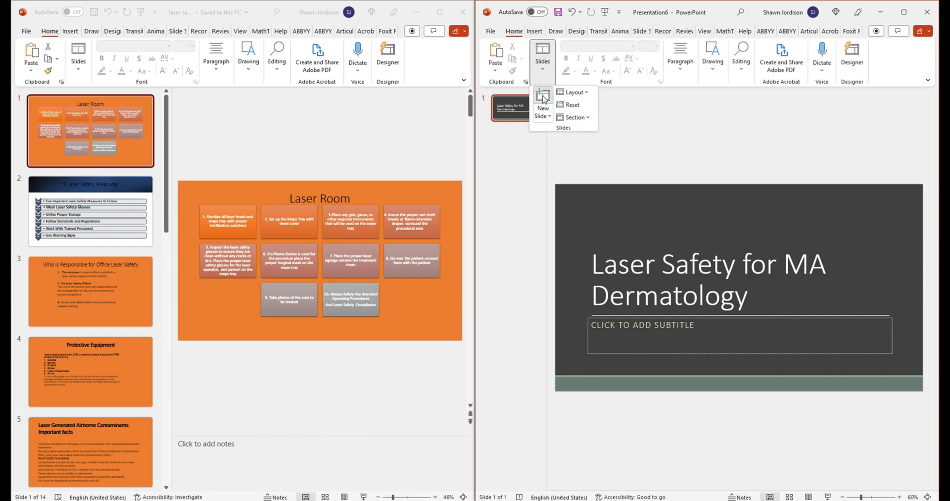
pyautogui.click(541, 100)
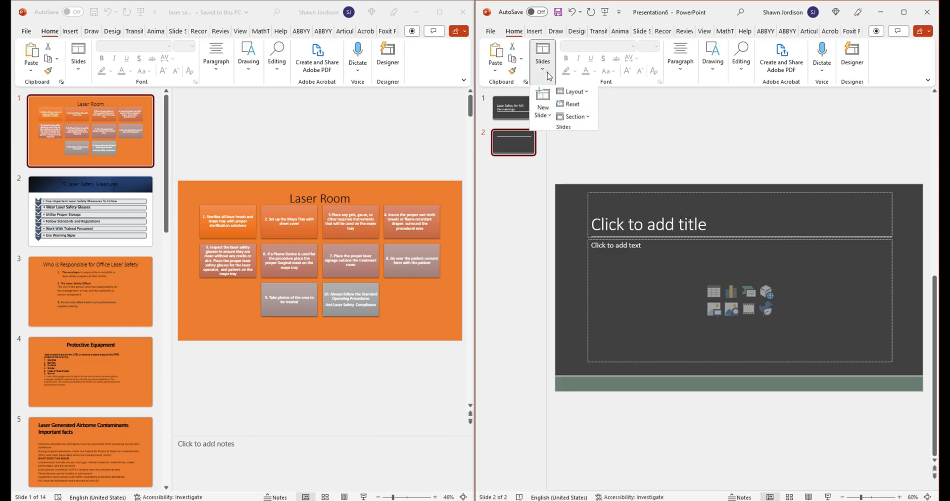
pyautogui.click(572, 92)
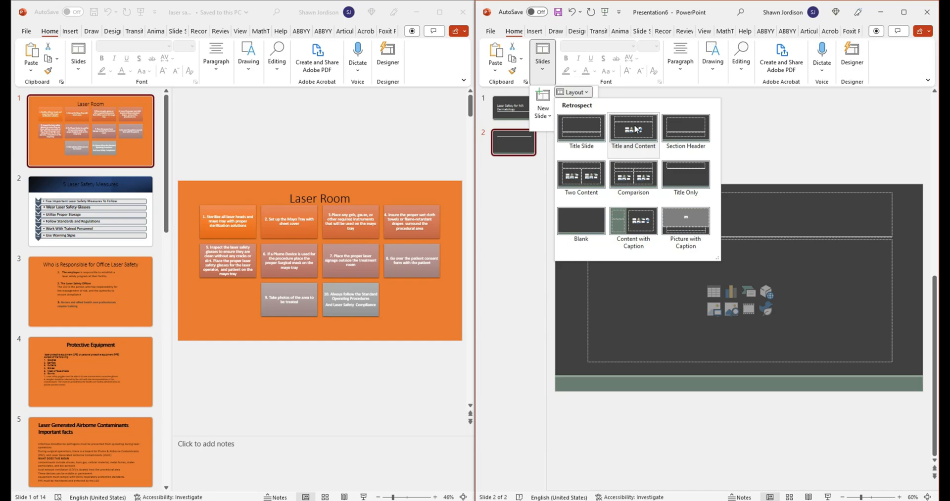
pyautogui.moveTo(709, 168)
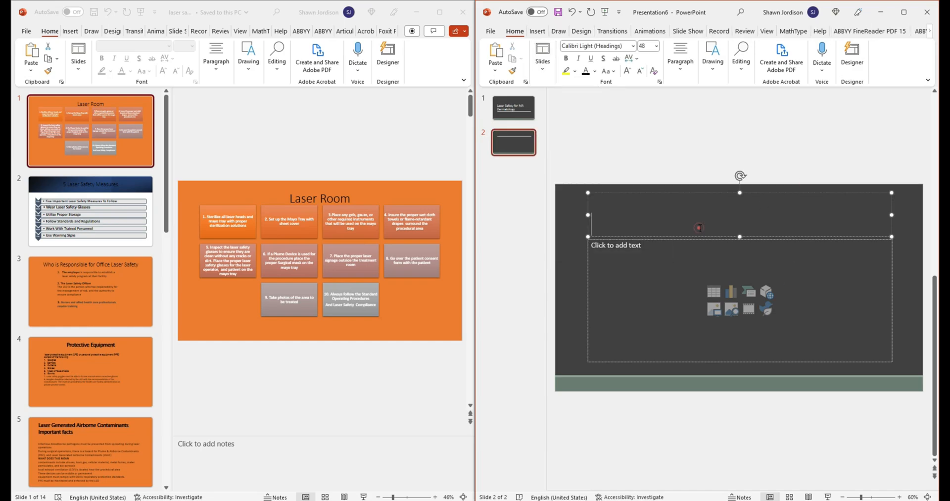
pyautogui.write('Laser')
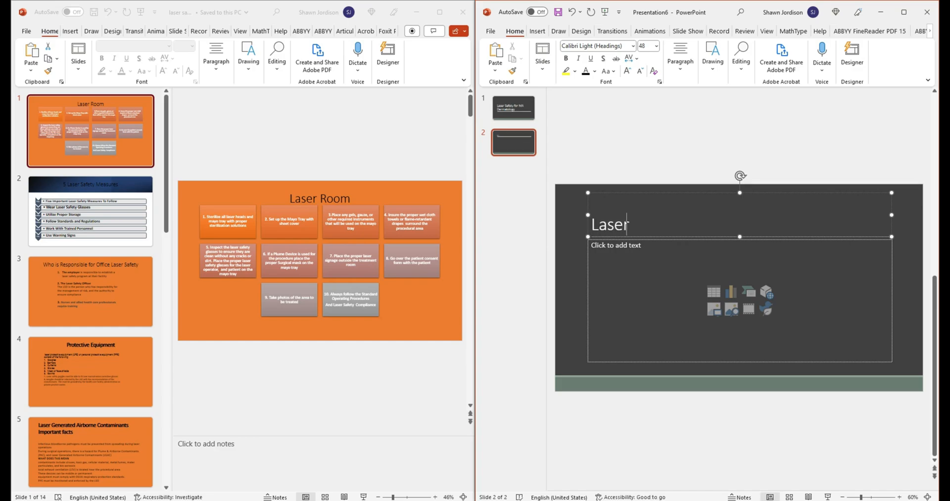
pyautogui.write('Room')
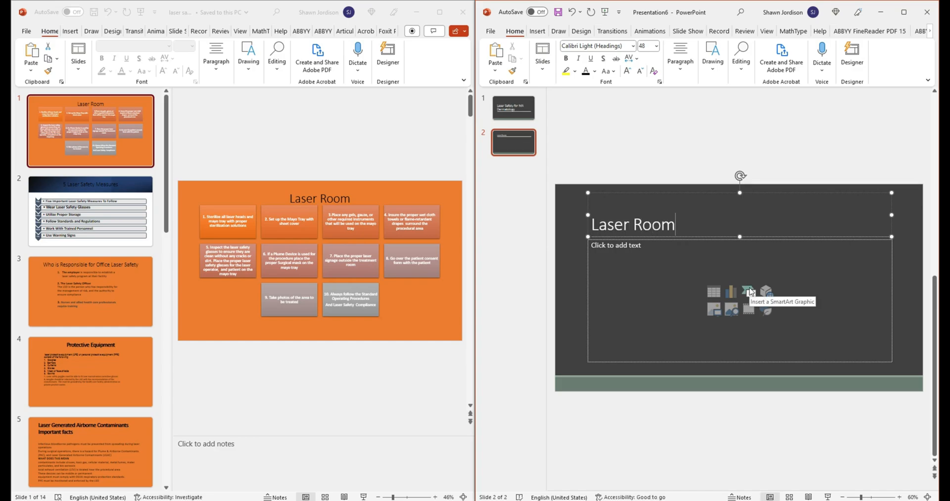
# Insert a Basic Block List SmartArt with five empty boxes under the Laser Room title.
pyautogui.click(748, 292)
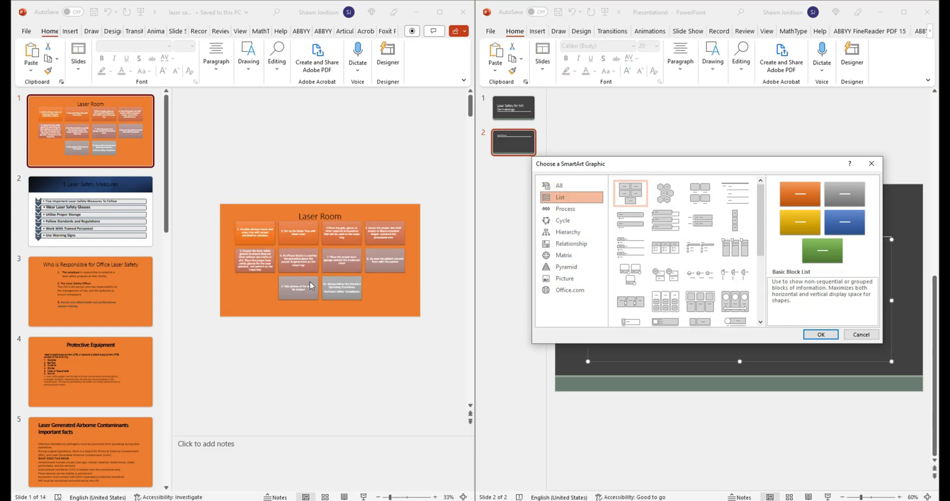
pyautogui.click(860, 334)
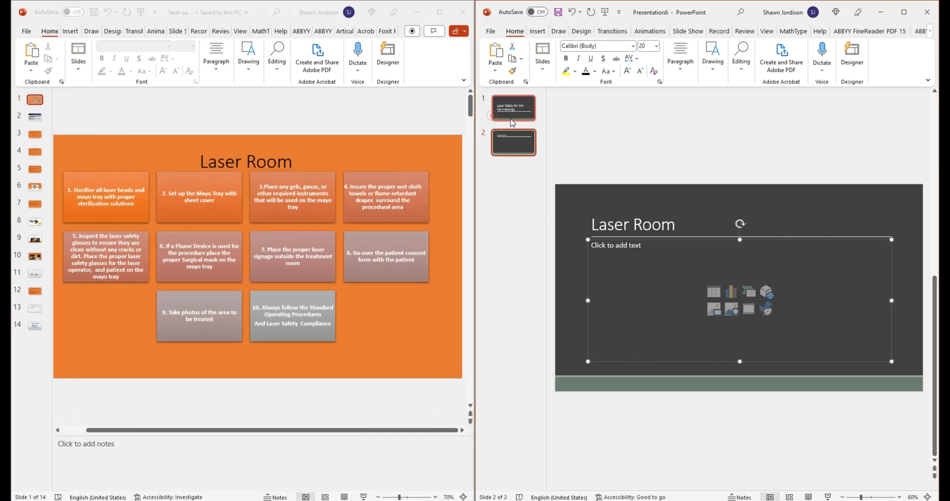
pyautogui.moveTo(749, 292)
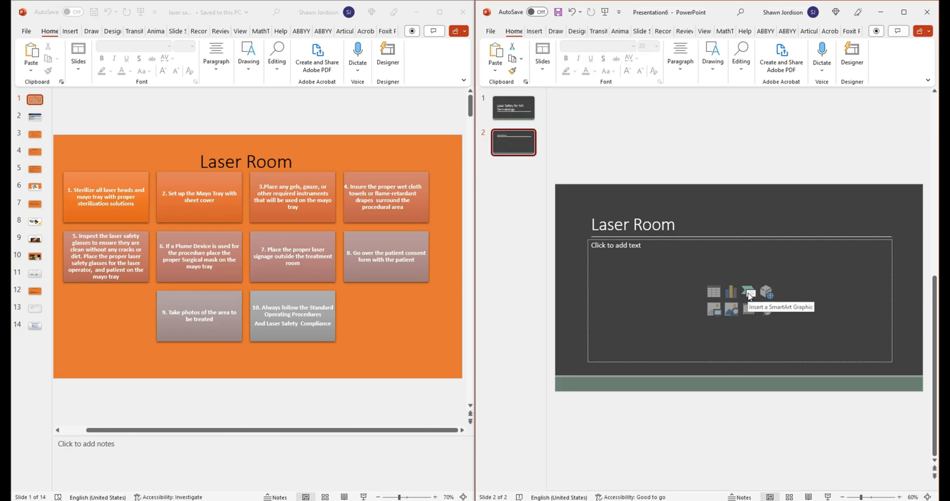
pyautogui.click(749, 293)
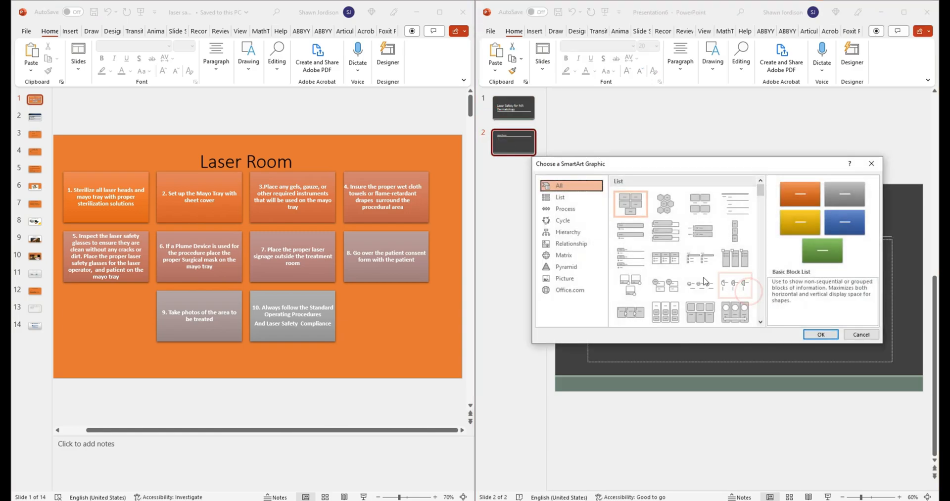
pyautogui.click(560, 196)
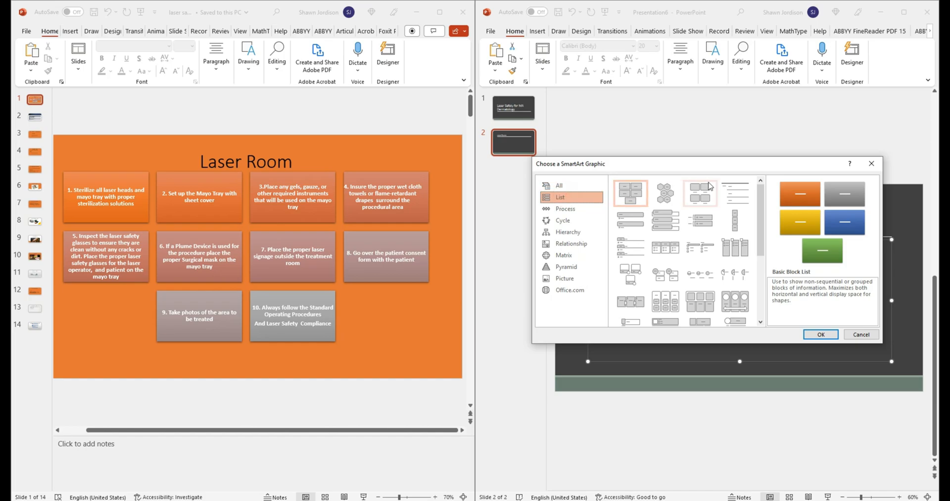
pyautogui.click(819, 334)
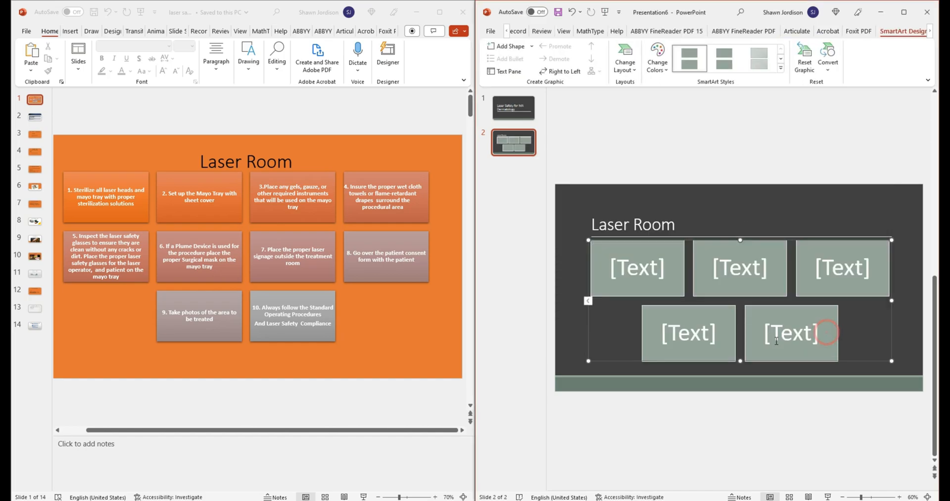
pyautogui.rightClick(648, 271)
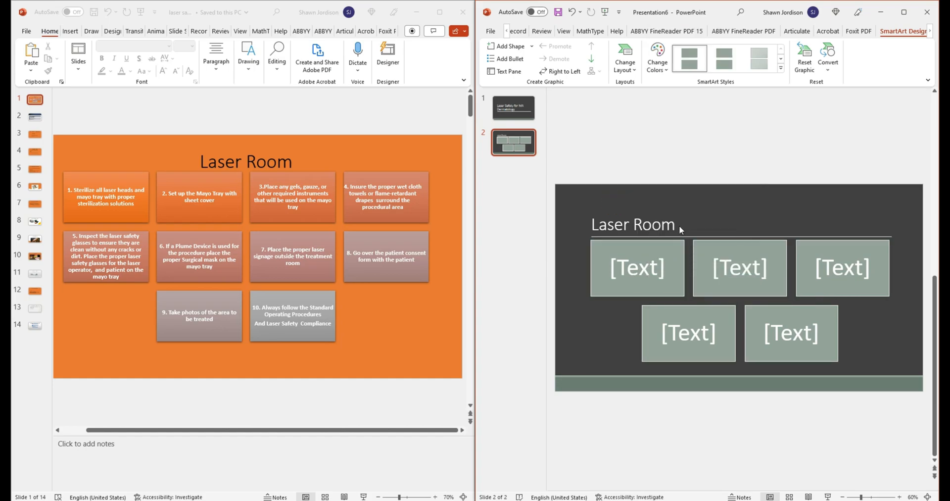
# Retitle the slide 'Laser Room (1)' and fill the first blocks with steps 1–4 from the original.
pyautogui.click(633, 225)
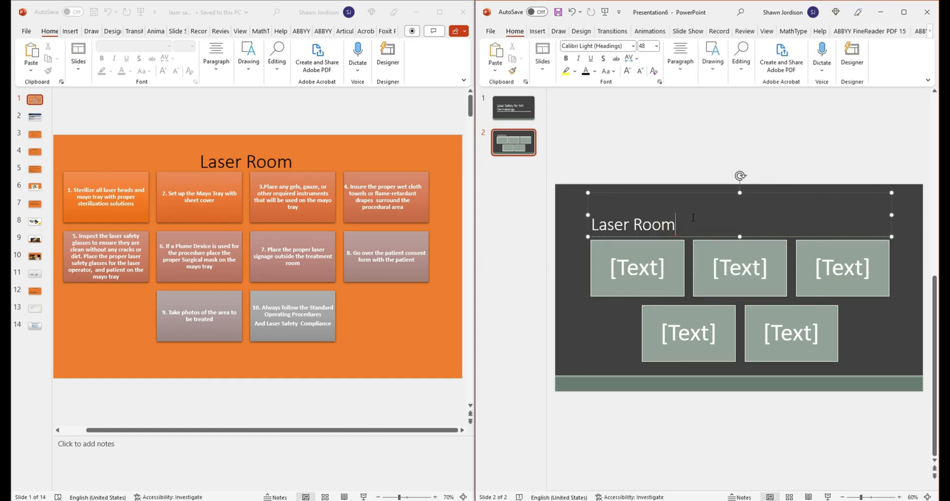
pyautogui.write('(1)')
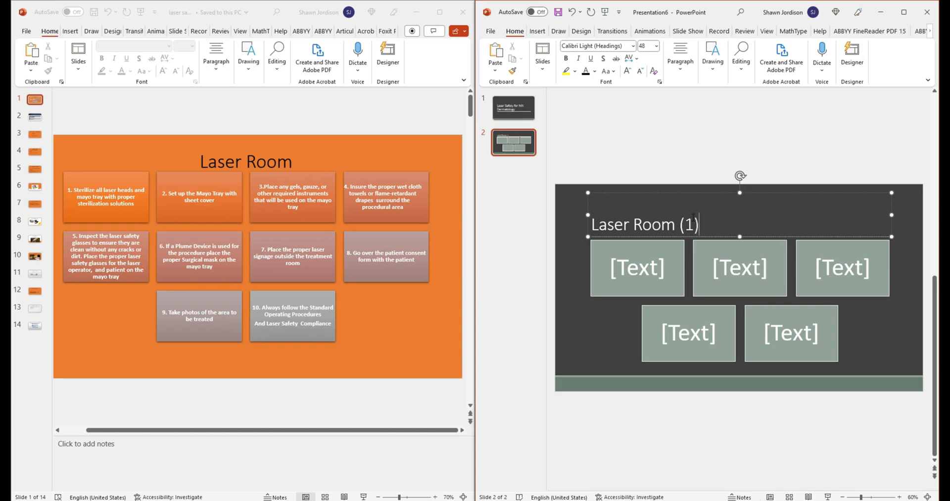
pyautogui.click(636, 267)
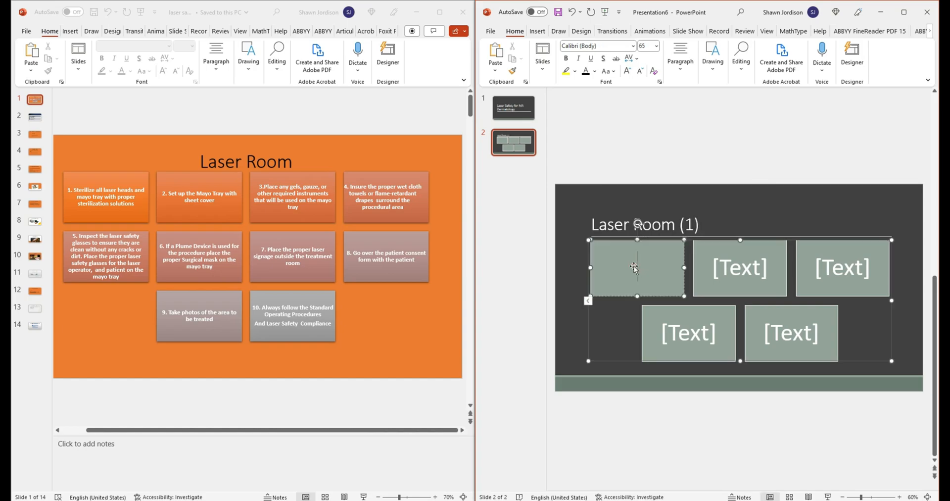
pyautogui.click(106, 196)
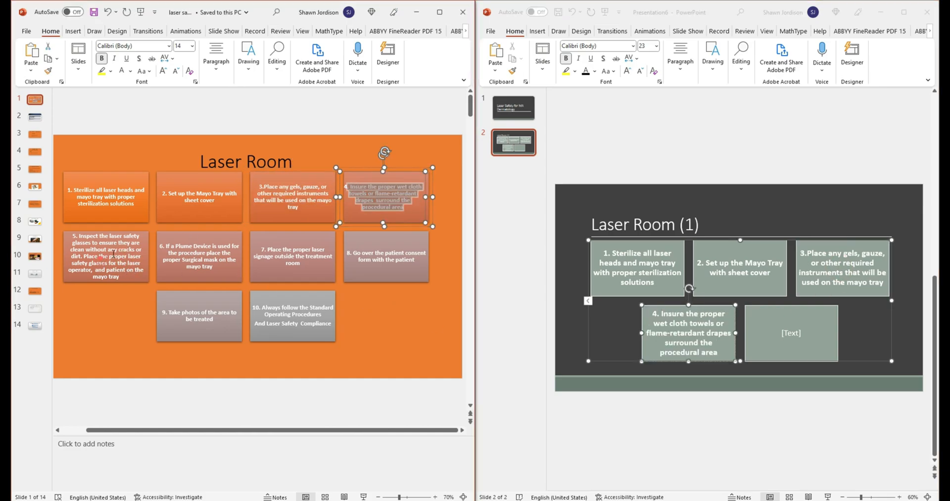
# Duplicate slide 2 as 'Laser Room (2)' and fill its blocks with steps 6–10 from the original.
pyautogui.rightClick(512, 143)
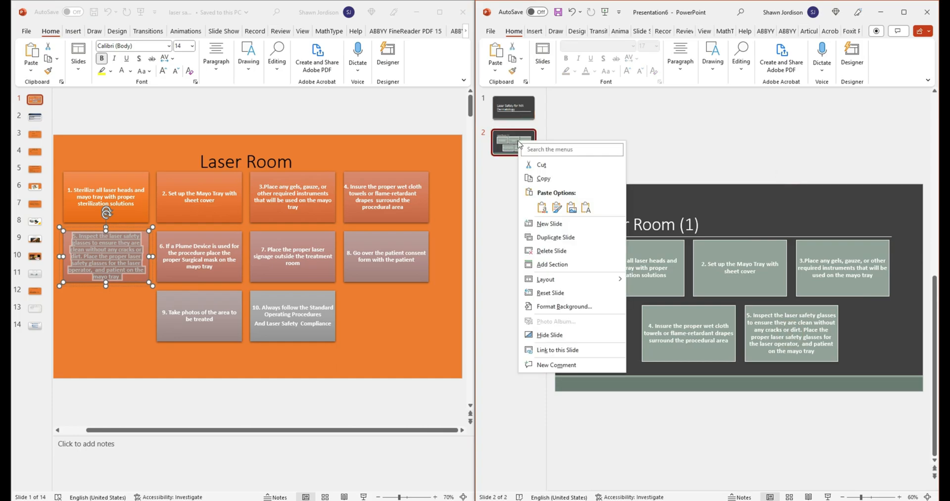
pyautogui.click(555, 238)
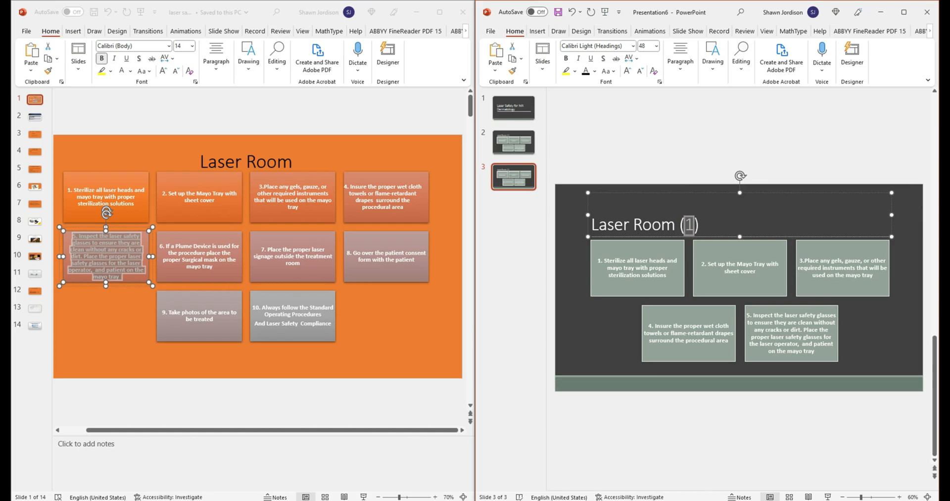
pyautogui.click(199, 255)
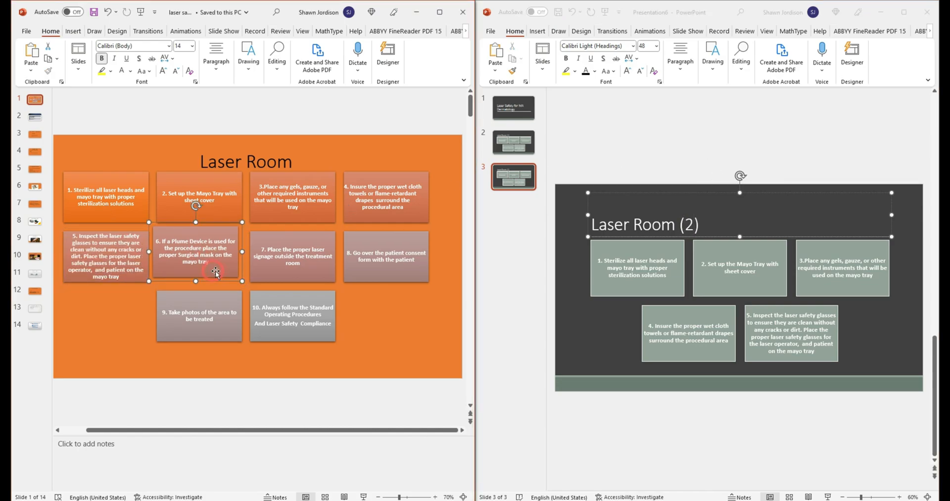
pyautogui.click(636, 267)
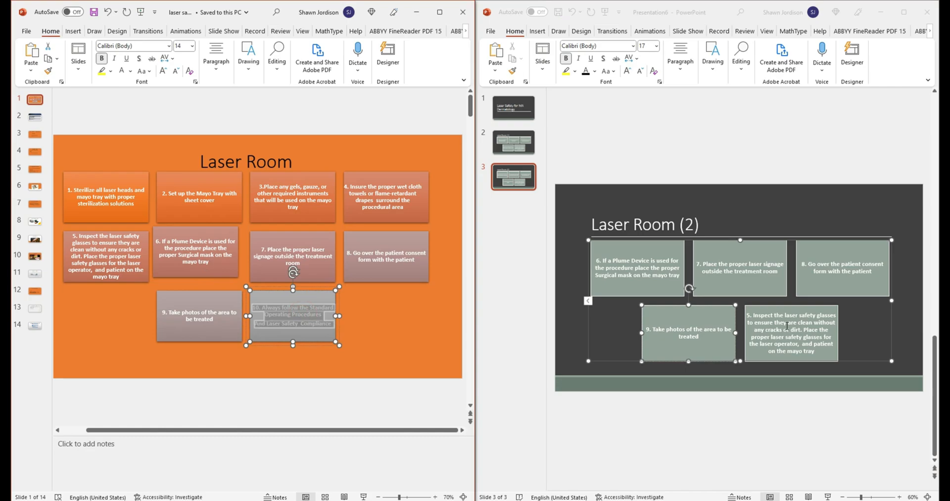
pyautogui.click(737, 137)
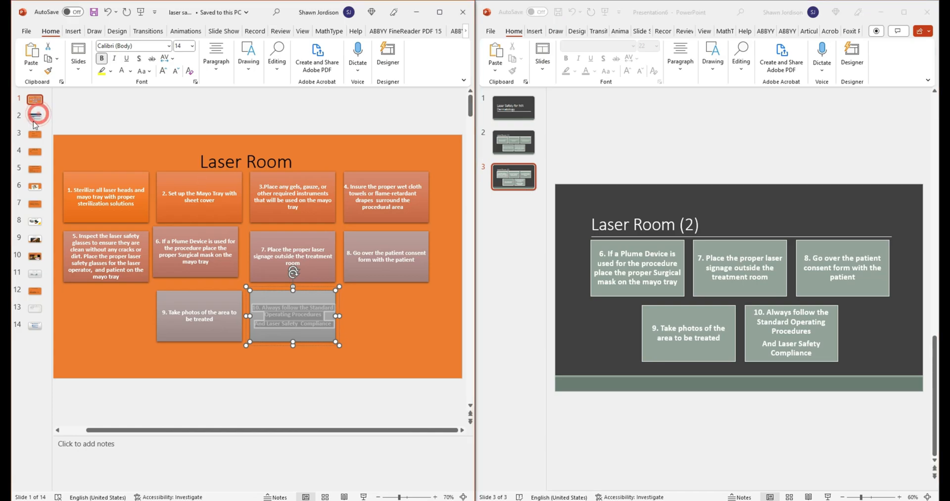
# Add a '5 Laser Safety measures' slide, correct the spelling to Safety, and paste its measures list.
pyautogui.click(35, 116)
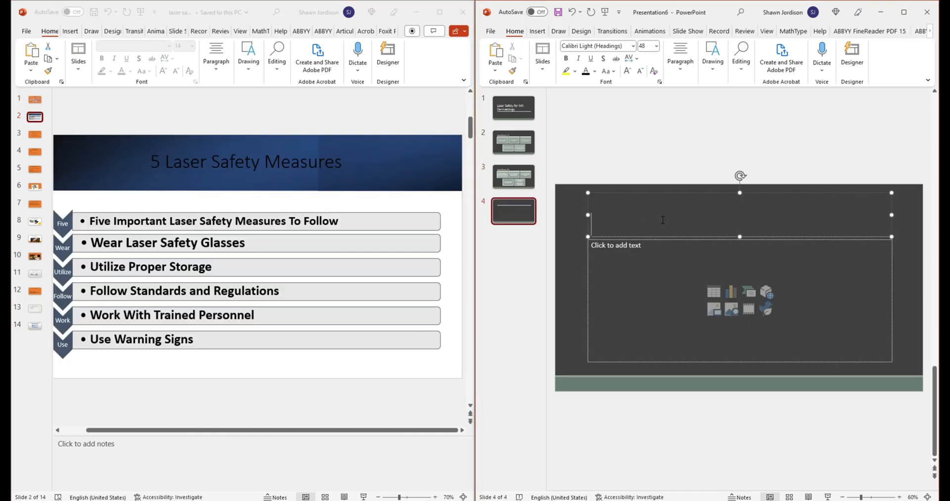
pyautogui.write('5 Laser Safey mea')
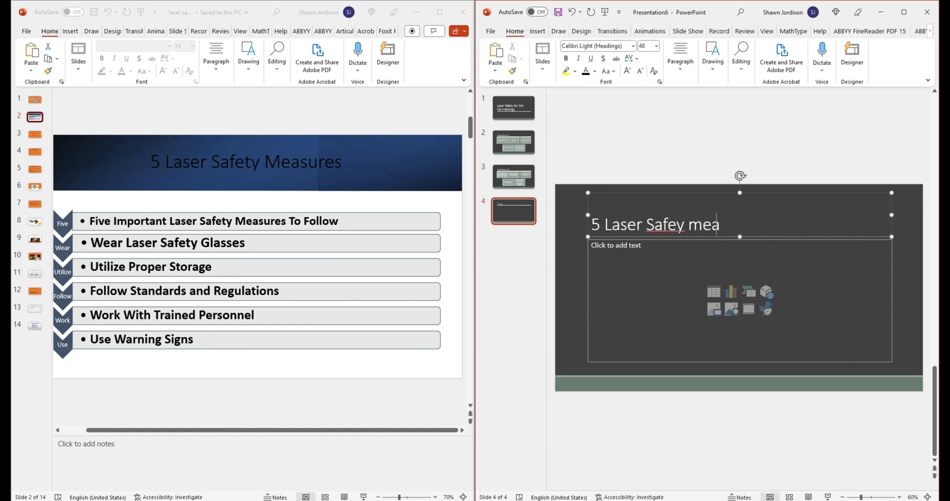
pyautogui.rightClick(659, 224)
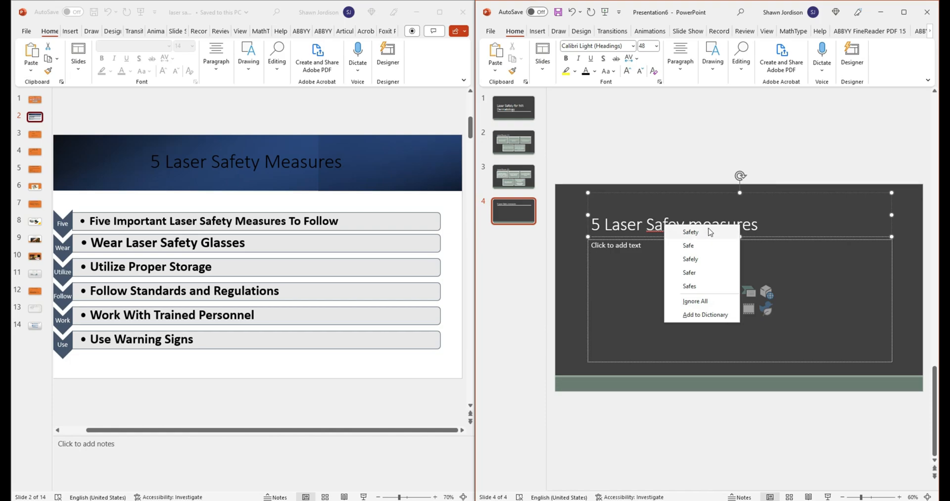
pyautogui.click(690, 232)
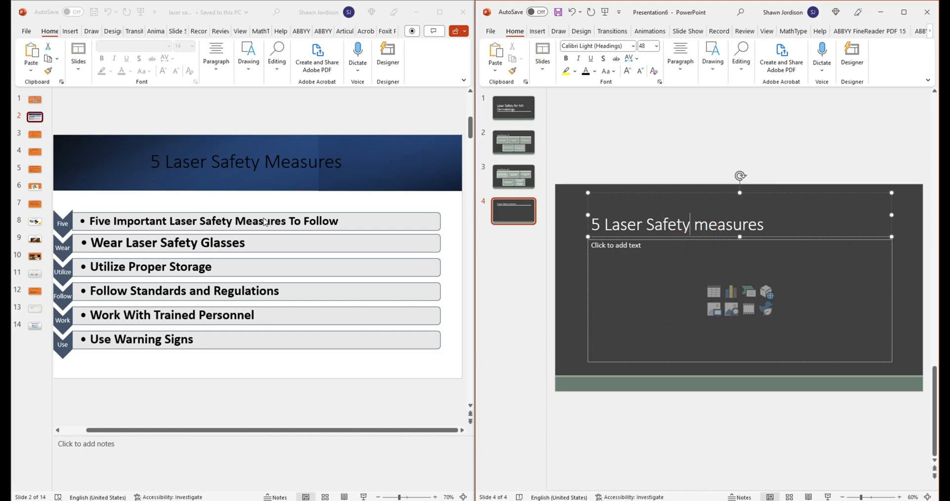
pyautogui.click(730, 292)
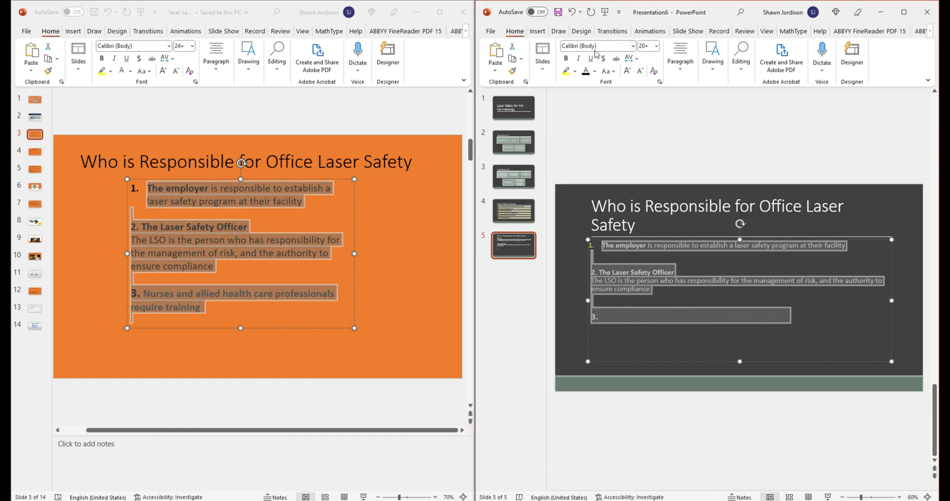
# Number the responsibility points on slide 5 and set their text to a new size.
pyautogui.click(679, 60)
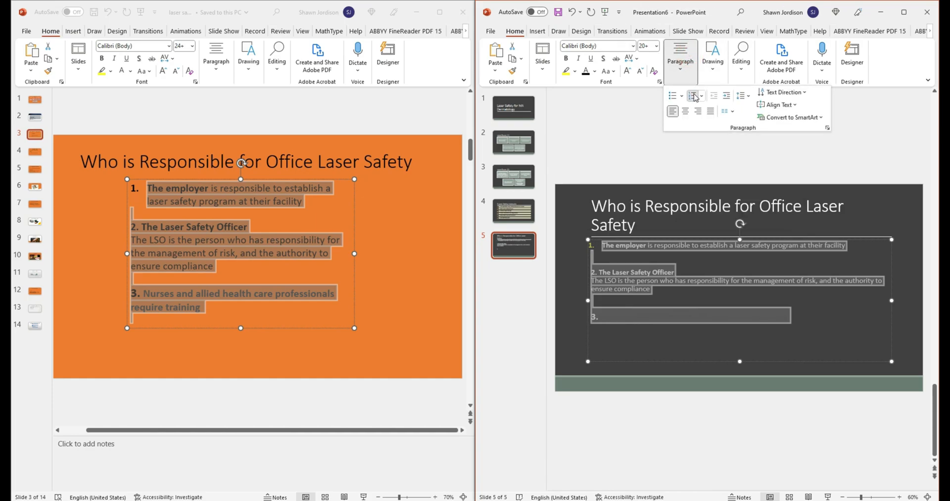
pyautogui.click(695, 95)
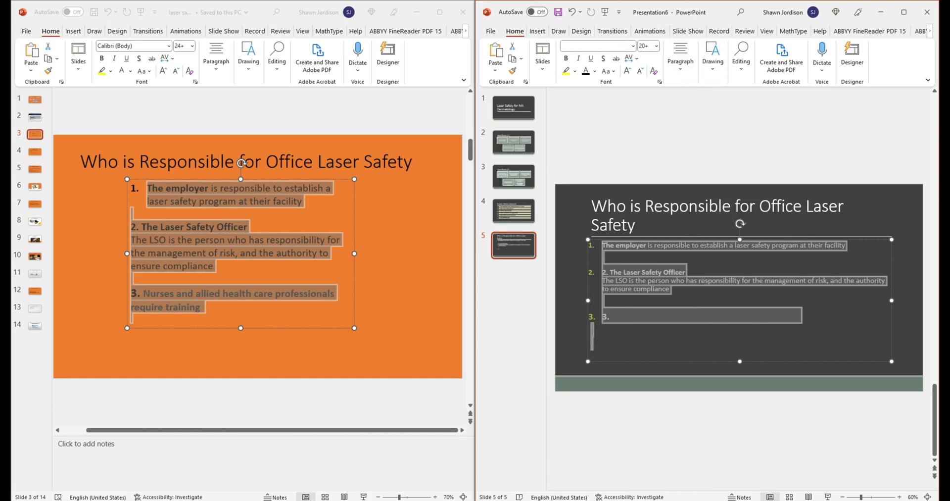
pyautogui.click(657, 46)
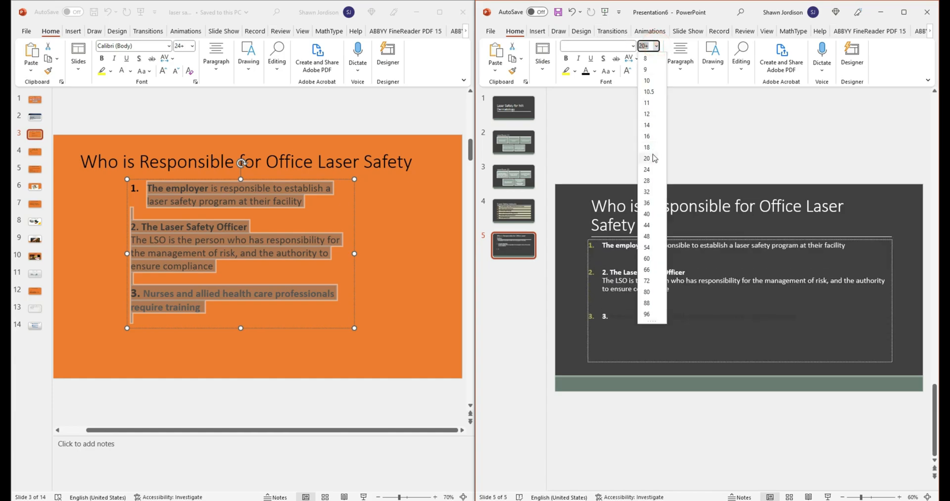
pyautogui.click(646, 170)
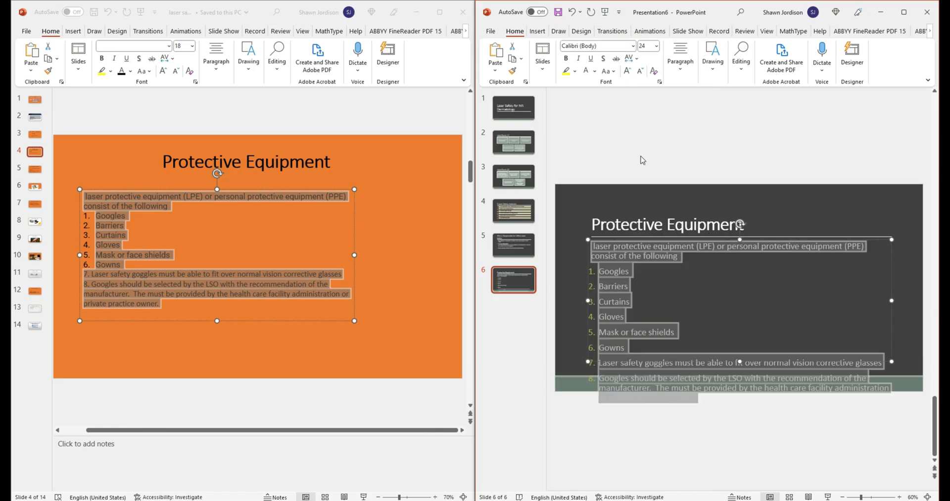
# Split the Protective Equipment list into two columns with the right column numbering starting at 5.
pyautogui.click(541, 60)
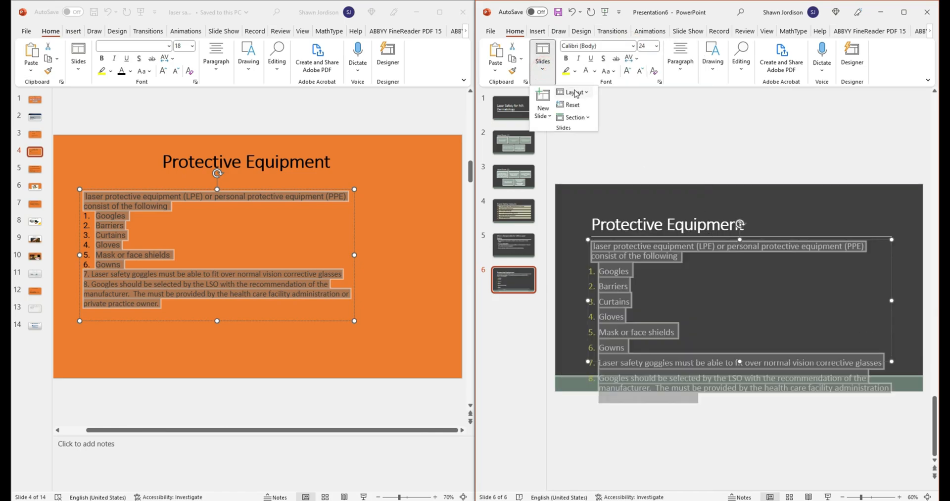
pyautogui.click(572, 92)
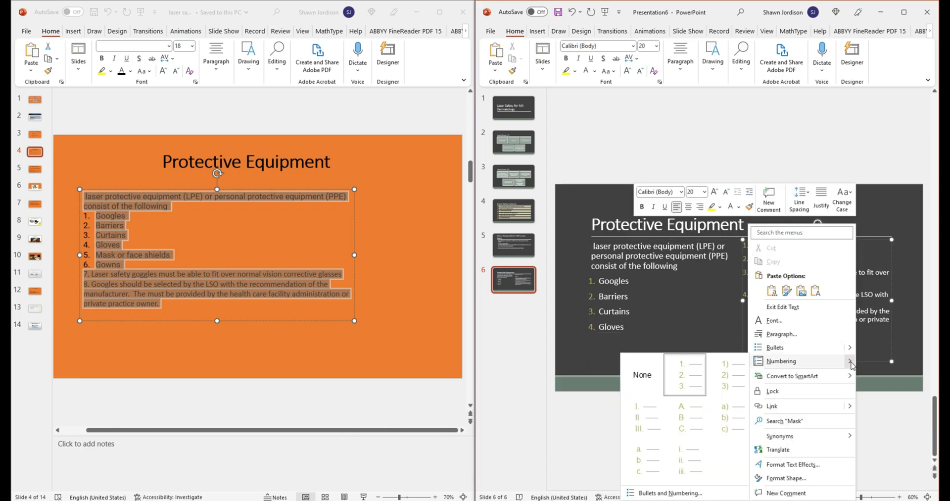
pyautogui.click(780, 360)
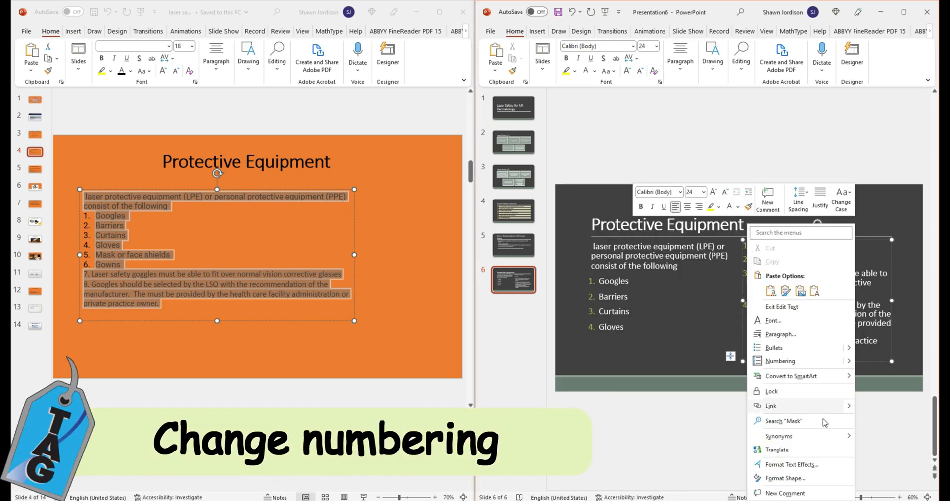
pyautogui.click(781, 360)
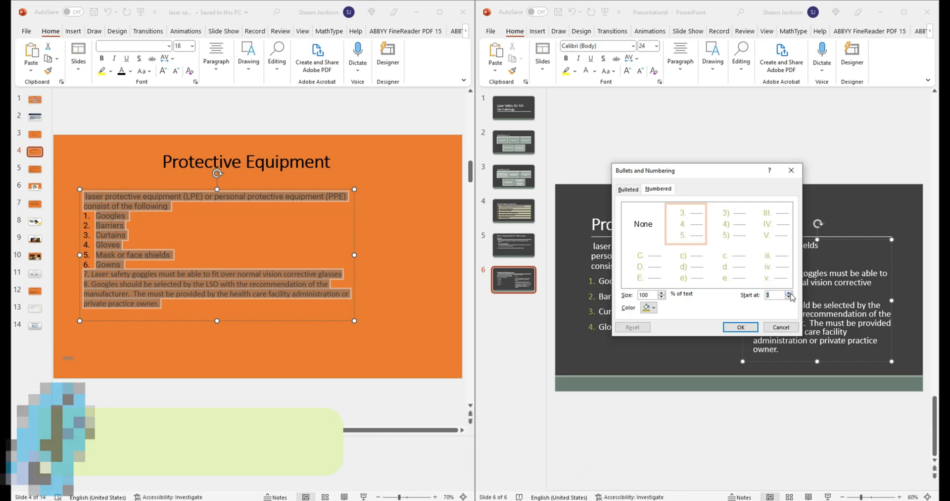
pyautogui.click(739, 326)
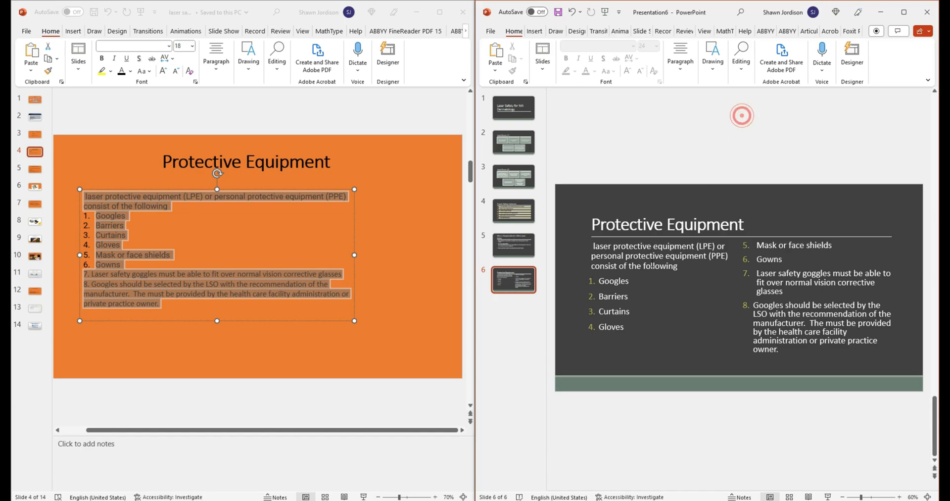
pyautogui.click(541, 55)
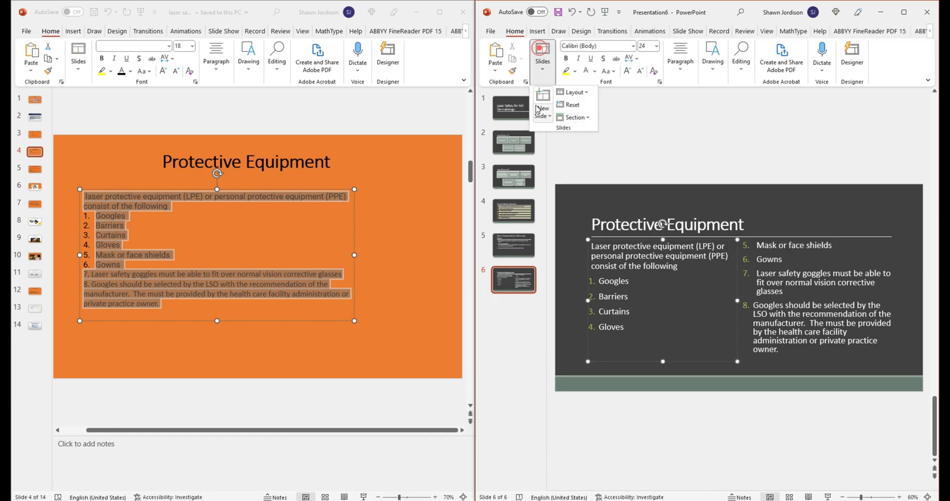
# Add a new two-column content slide to continue building the remaining slides.
pyautogui.click(541, 109)
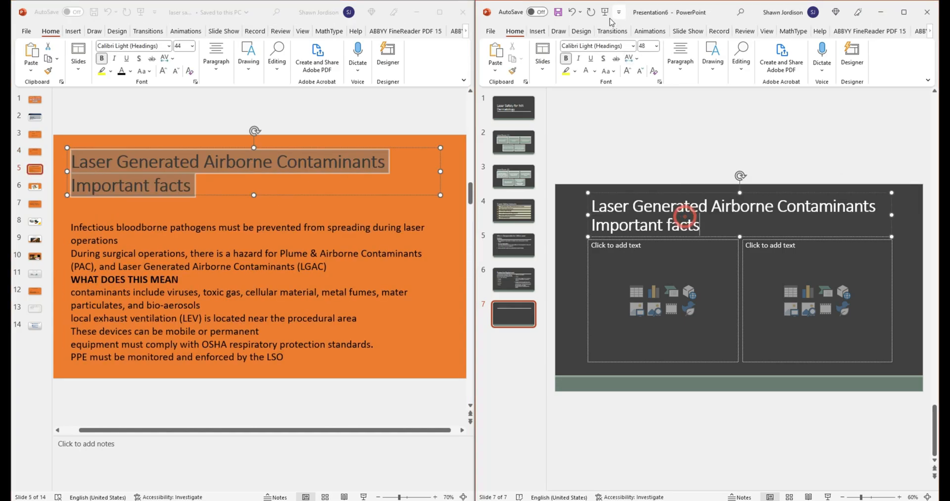
pyautogui.click(542, 60)
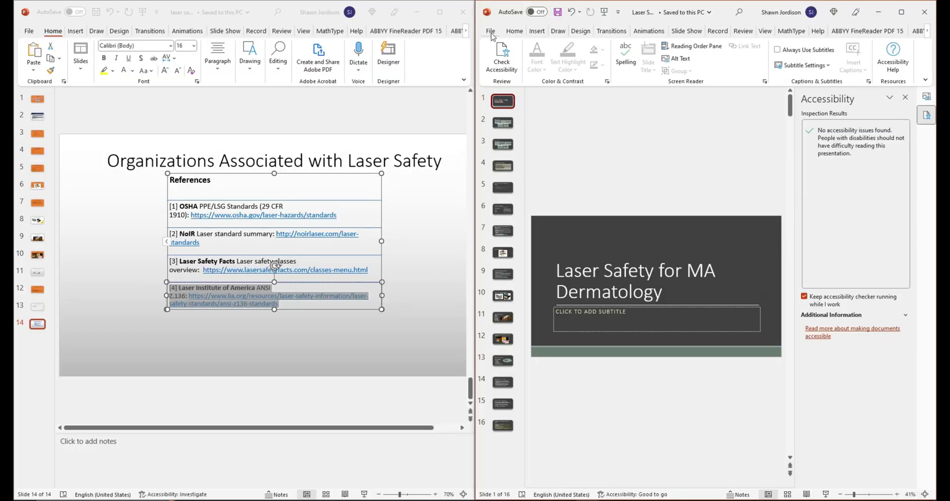
# Browse slides 3, 10 and the title slide of the finished deck, then show the backstage recent files list.
pyautogui.click(490, 31)
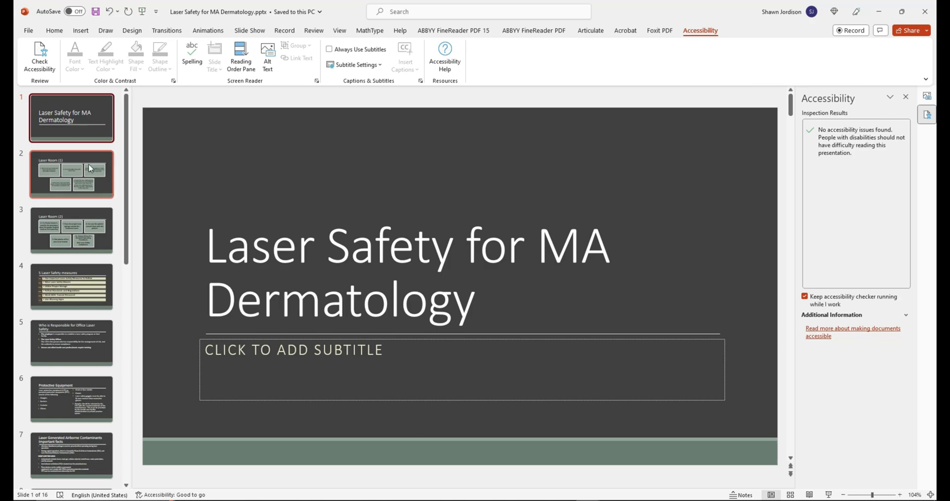
pyautogui.click(71, 231)
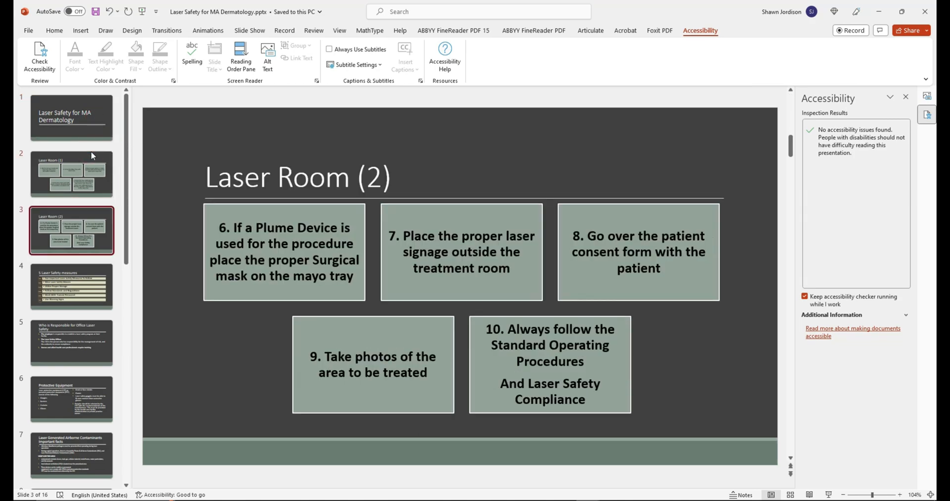
pyautogui.click(71, 342)
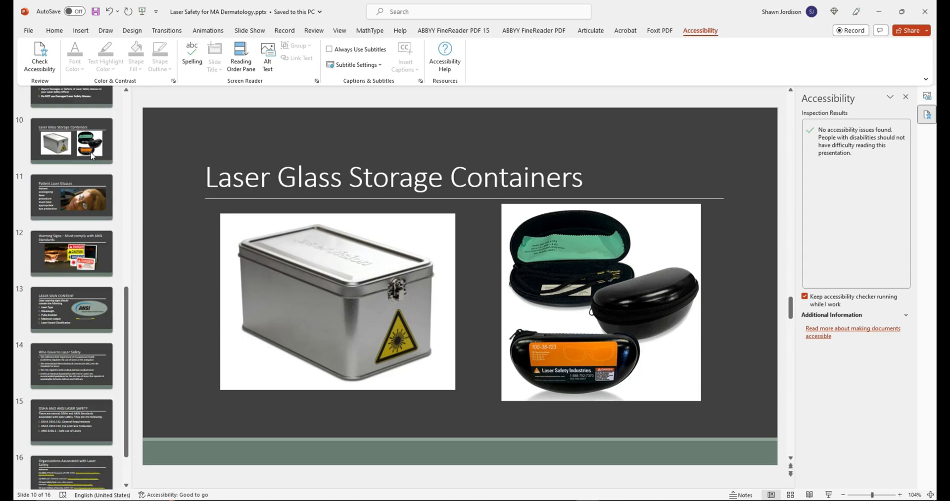
pyautogui.click(71, 116)
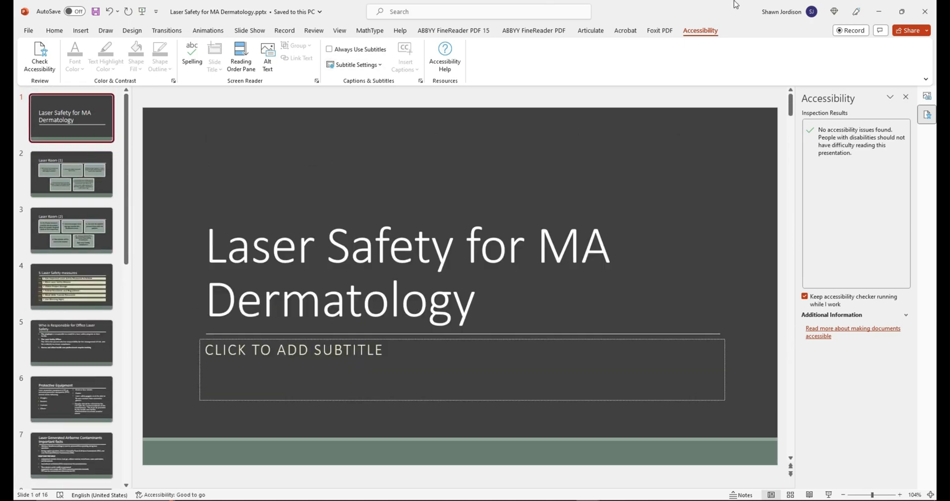
pyautogui.moveTo(585, 497)
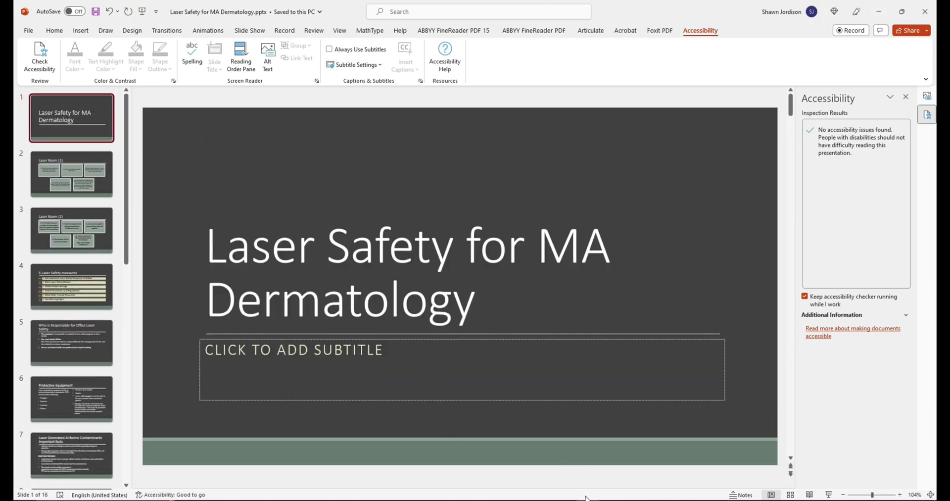
pyautogui.click(28, 31)
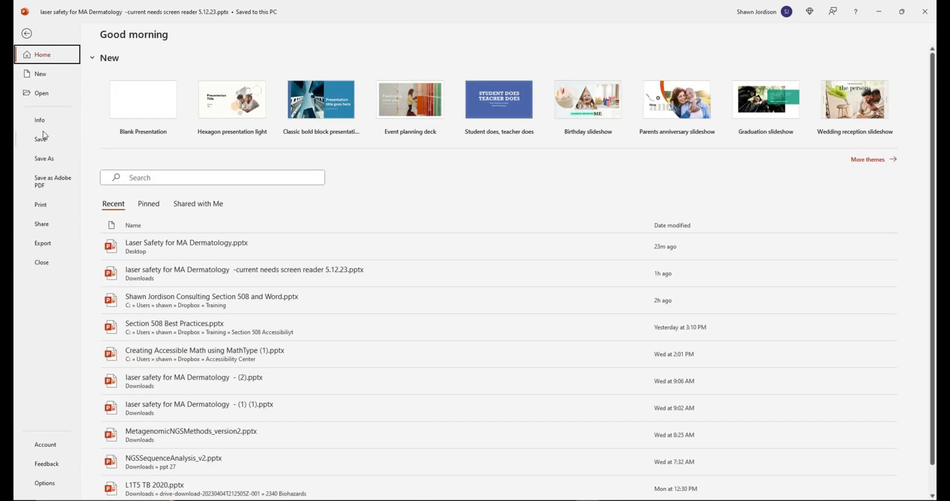
# Open the original 'current needs screen reader' deck and expand its reading-order and auto-generated description warnings.
pyautogui.click(40, 119)
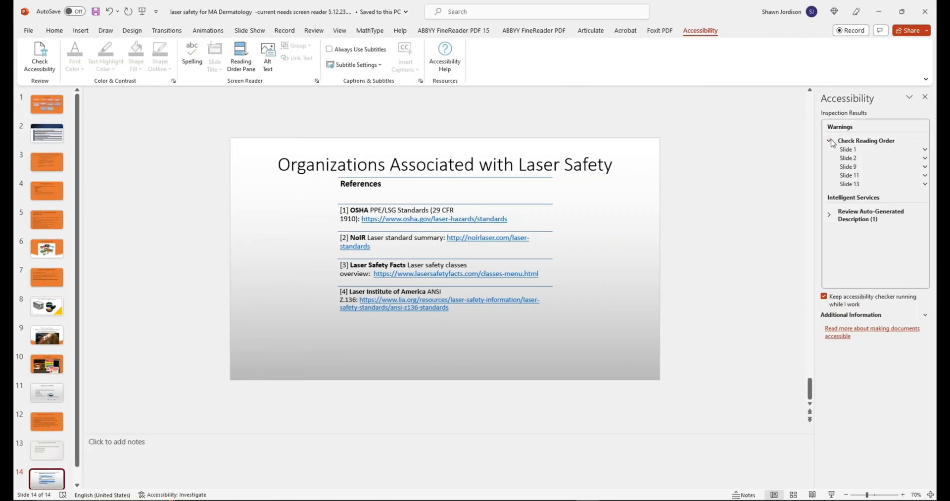
pyautogui.click(847, 148)
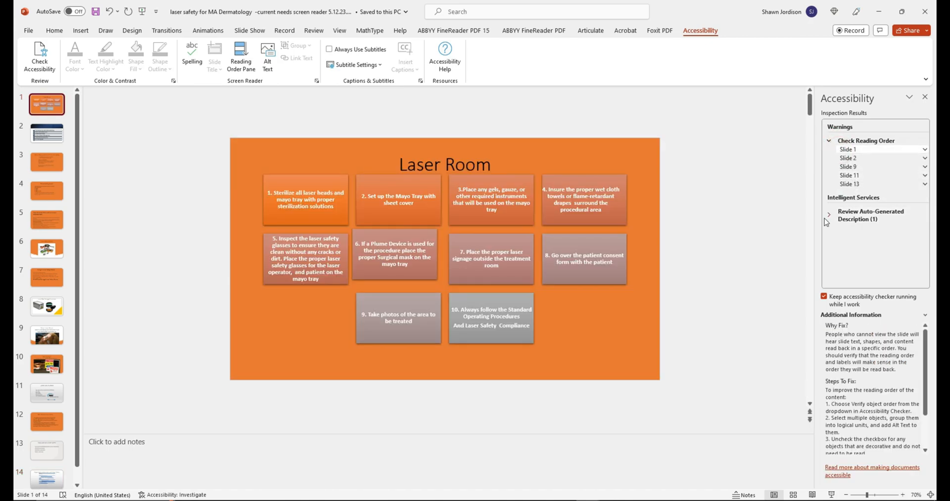
pyautogui.click(46, 392)
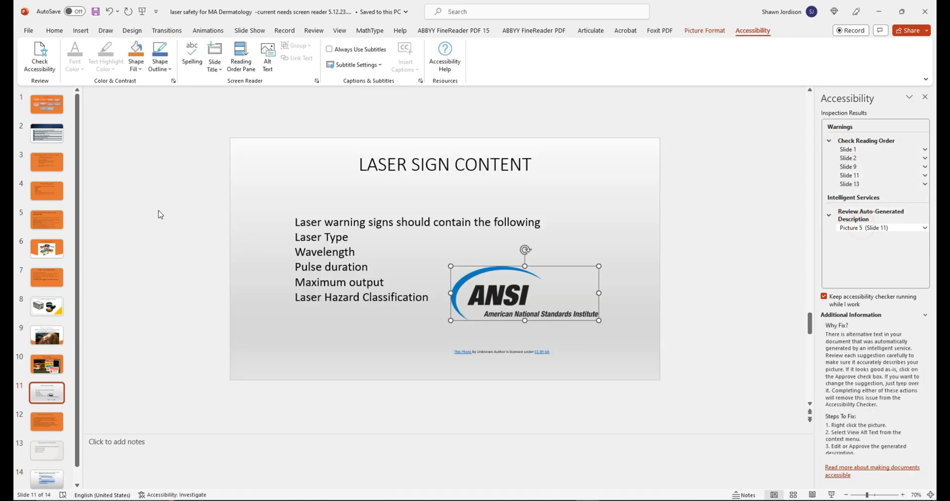
pyautogui.moveTo(46, 103)
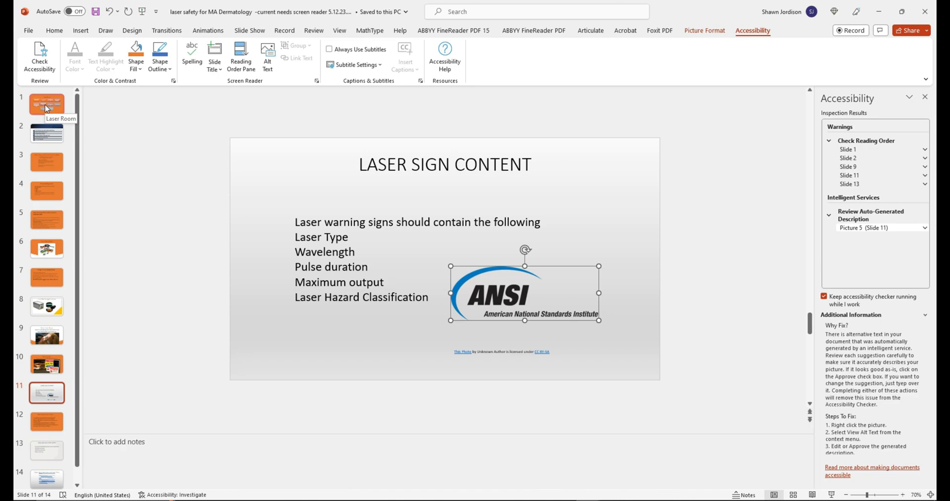
# Browse the Safety Measures, contaminants, Patient Laser Glasses and references slides, returning to Laser Room.
pyautogui.click(46, 133)
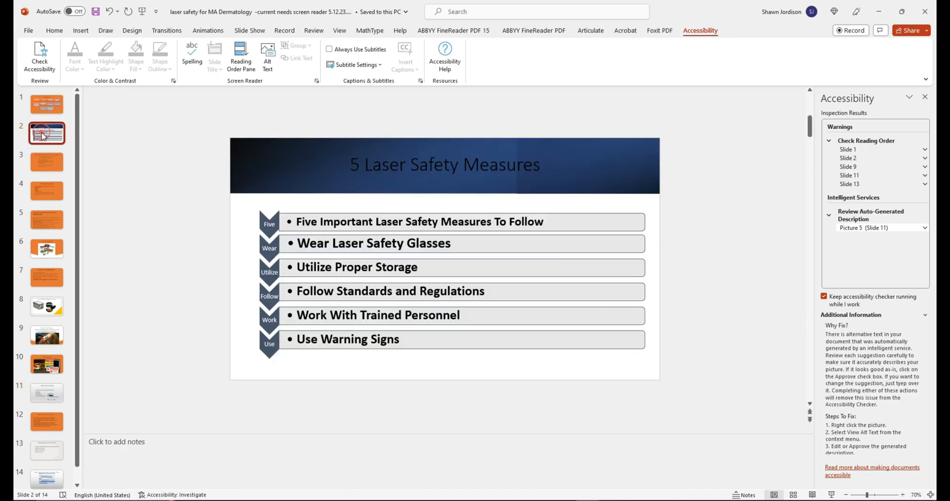
pyautogui.click(47, 248)
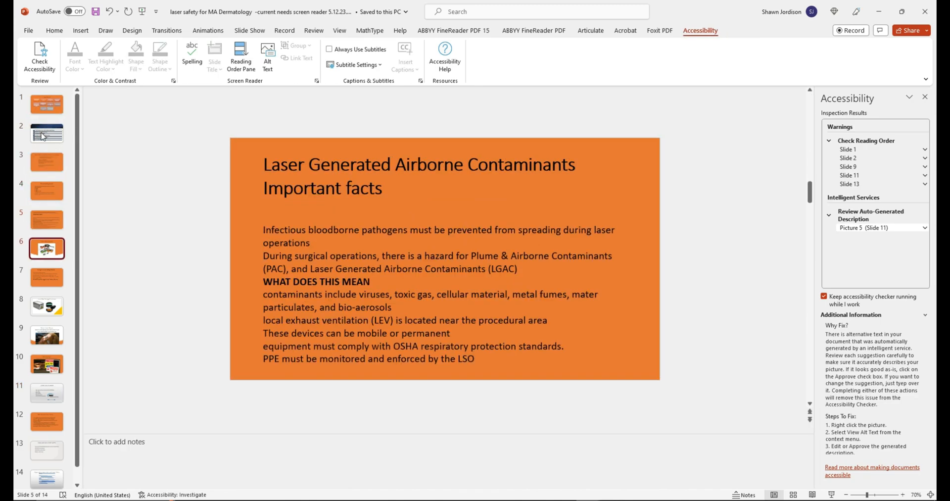
pyautogui.click(46, 334)
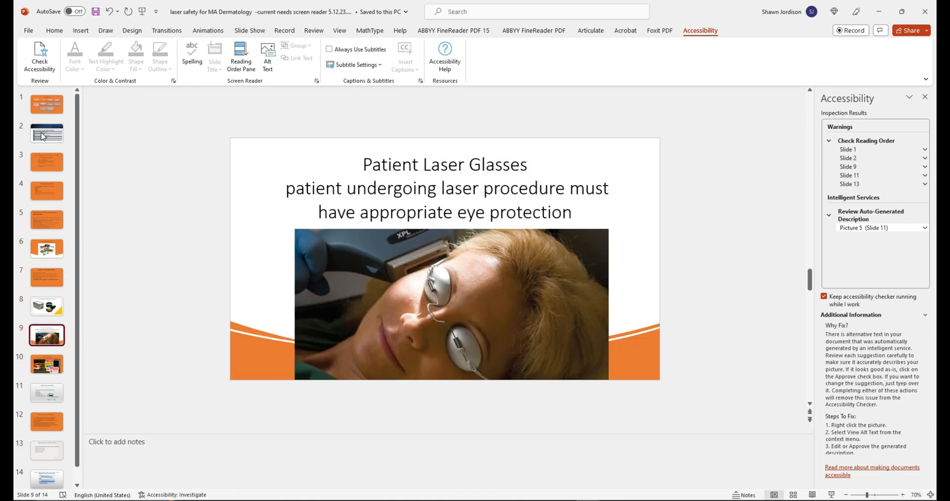
pyautogui.click(46, 464)
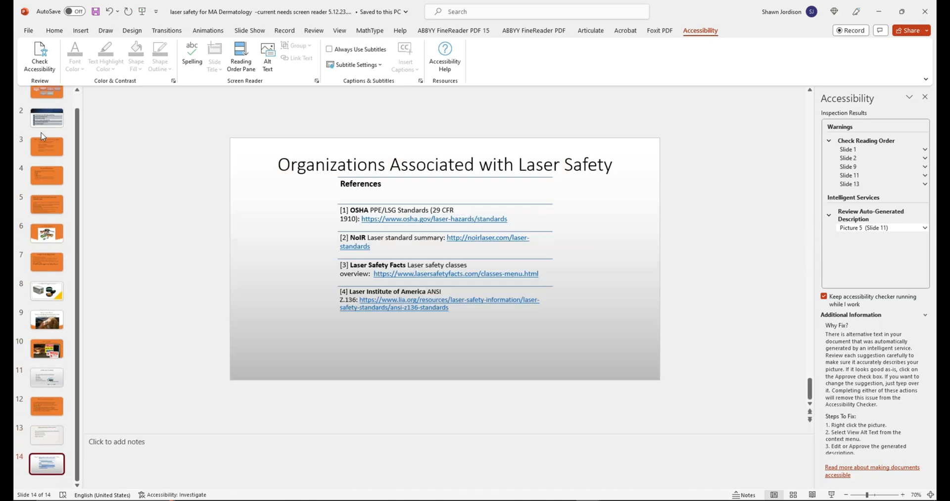
pyautogui.click(47, 132)
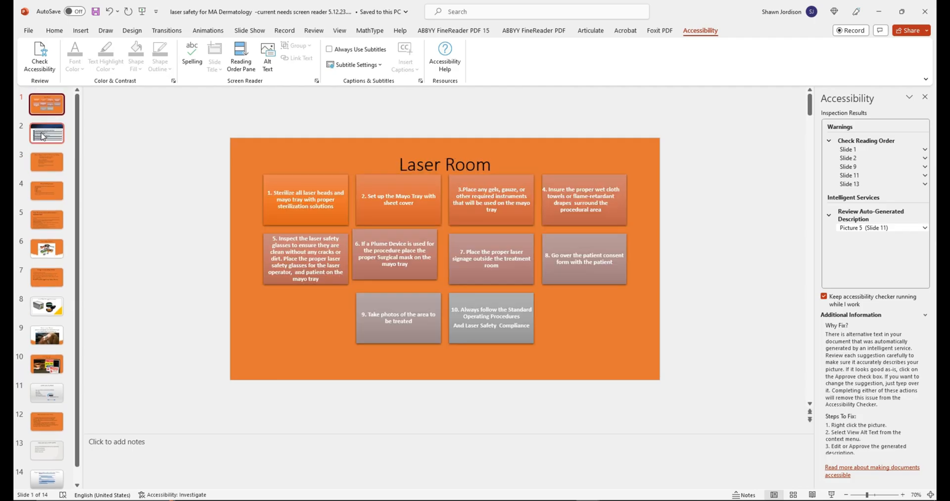